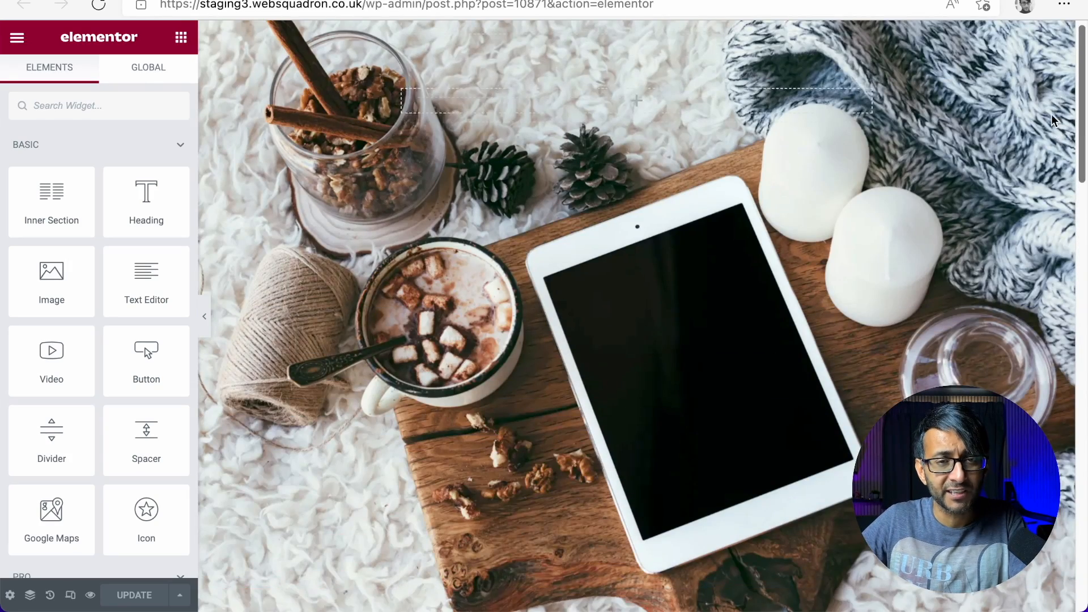
# - Scroll down the page to the second section with the desk and monitors image
pyautogui.scroll(-3)
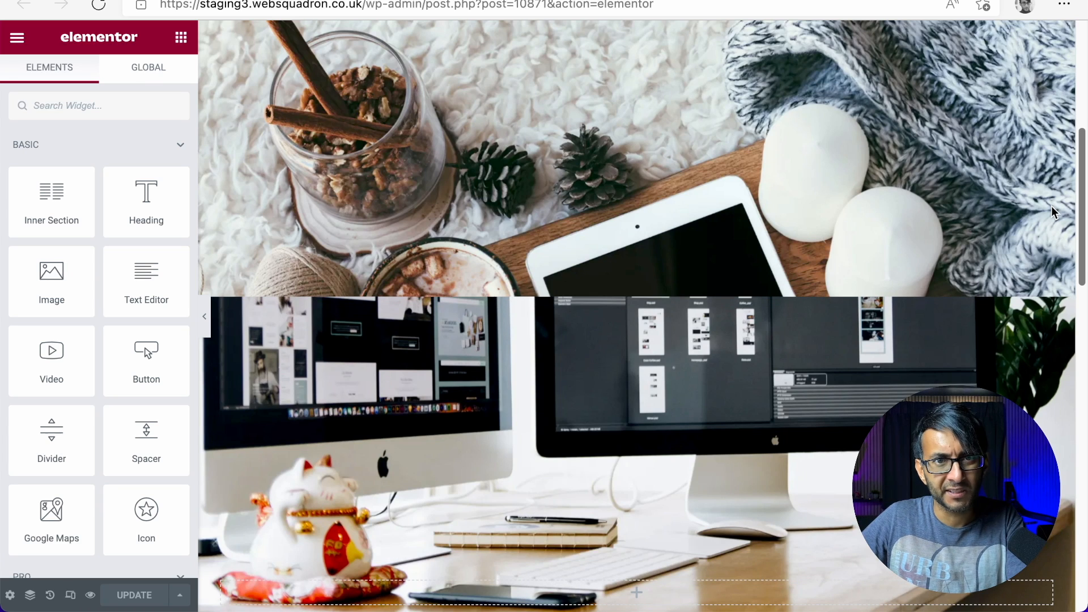
pyautogui.scroll(-3)
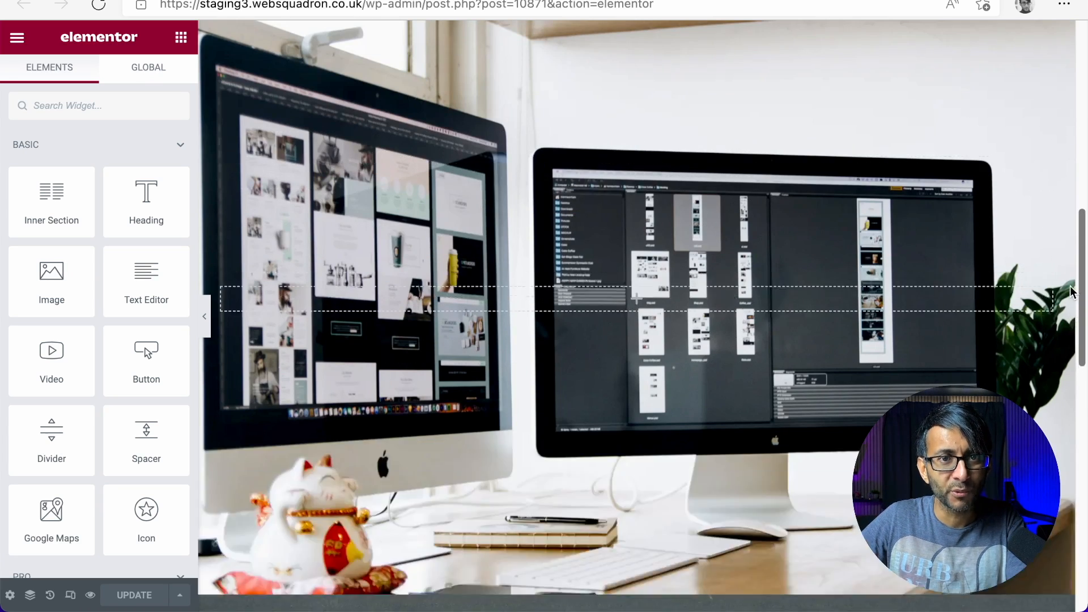
pyautogui.scroll(-3)
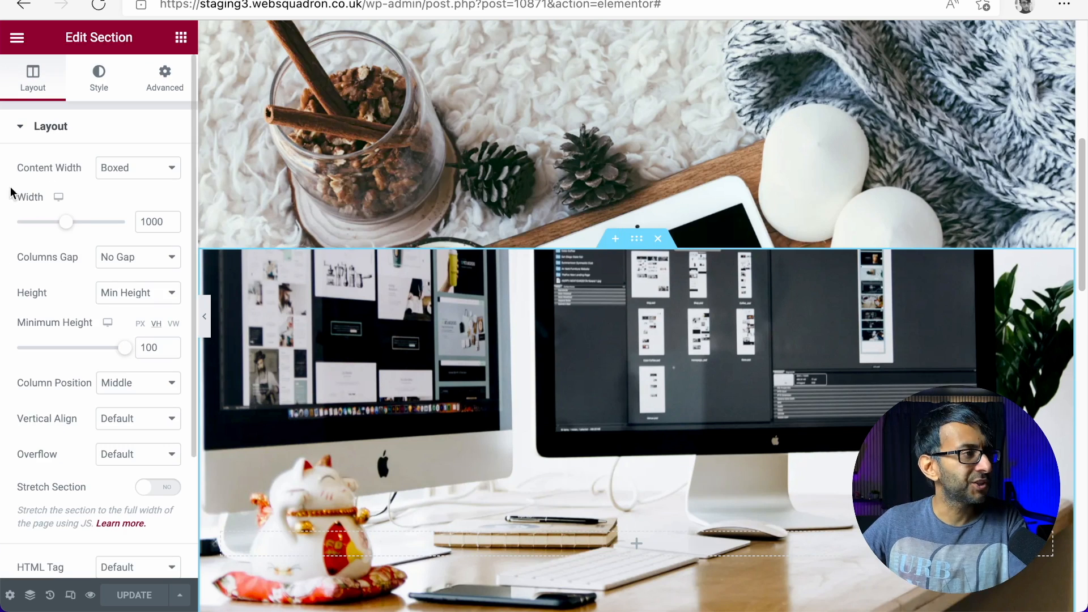
# - Add a Tilt shape divider to the top edge of the monitors section
pyautogui.click(98, 78)
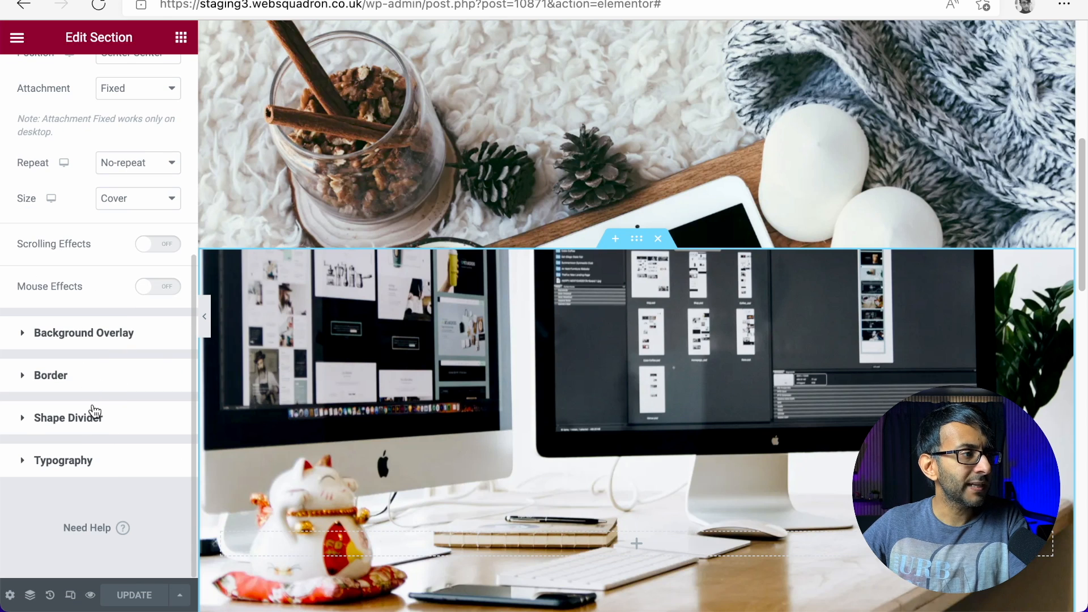
pyautogui.click(68, 418)
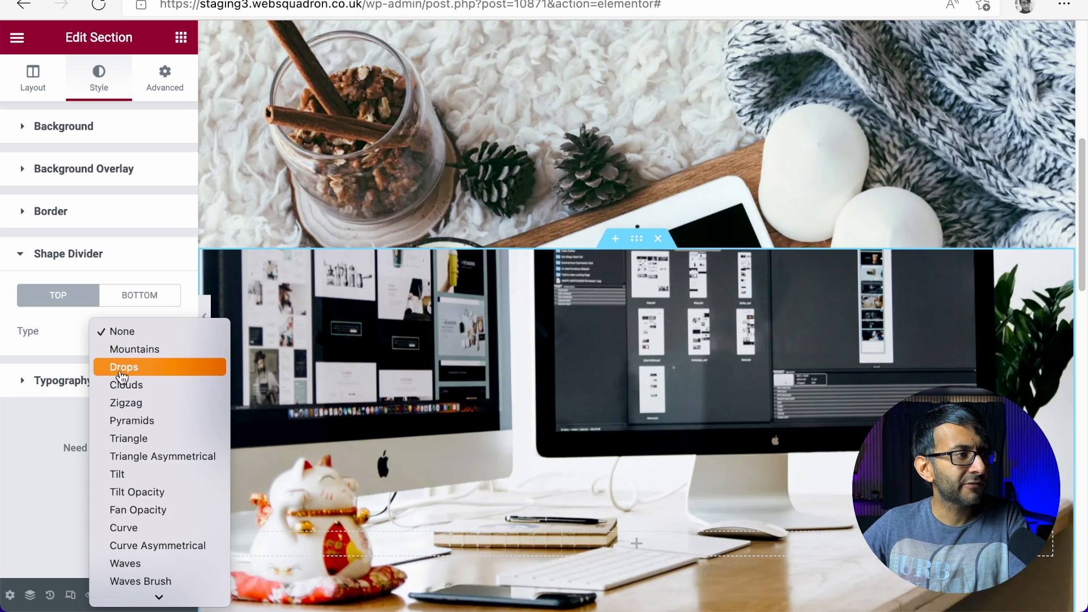
pyautogui.moveTo(128, 439)
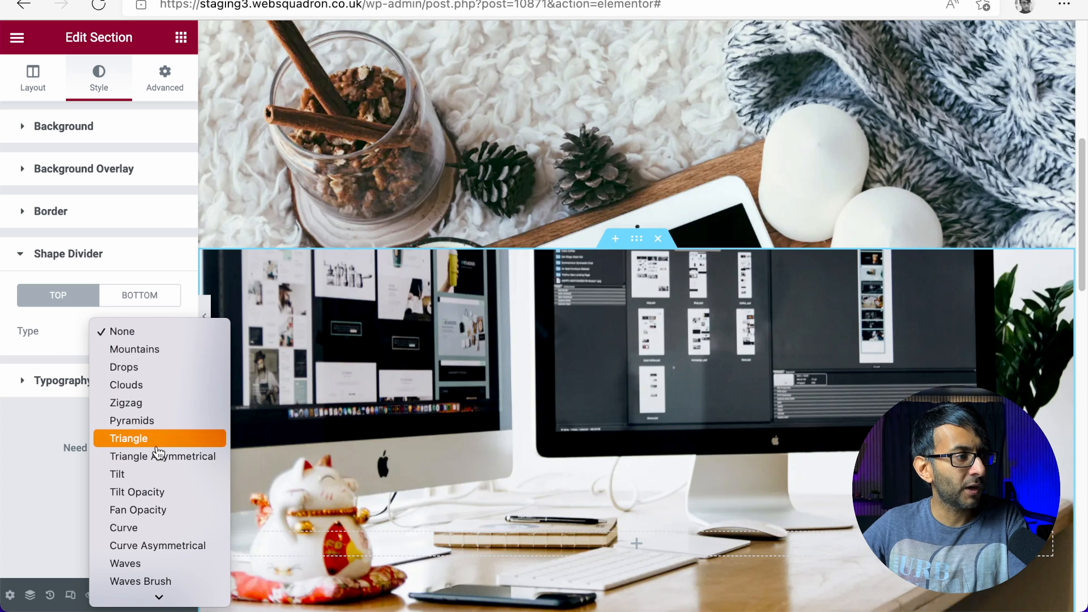
pyautogui.click(117, 475)
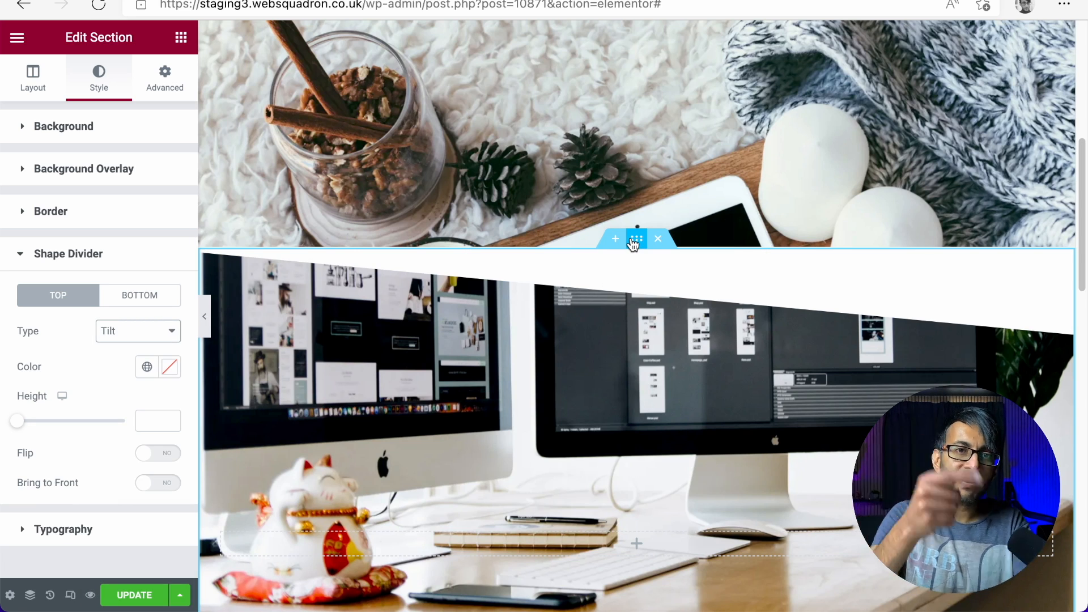
pyautogui.moveTo(29, 129)
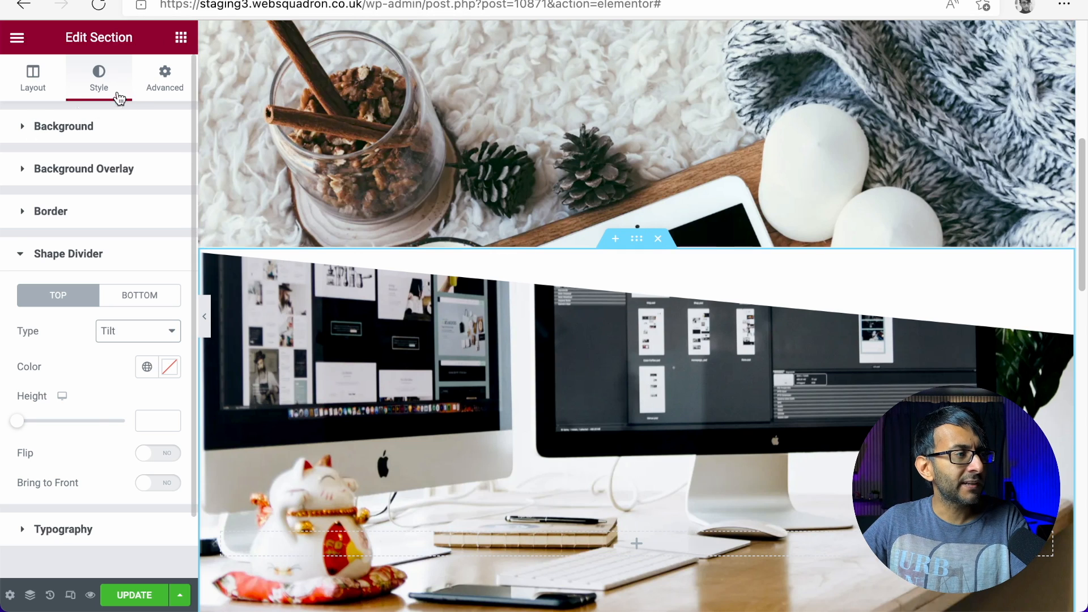
# - Set the monitors section's top and bottom margins to 0 and drop the Tilt divider
pyautogui.click(165, 72)
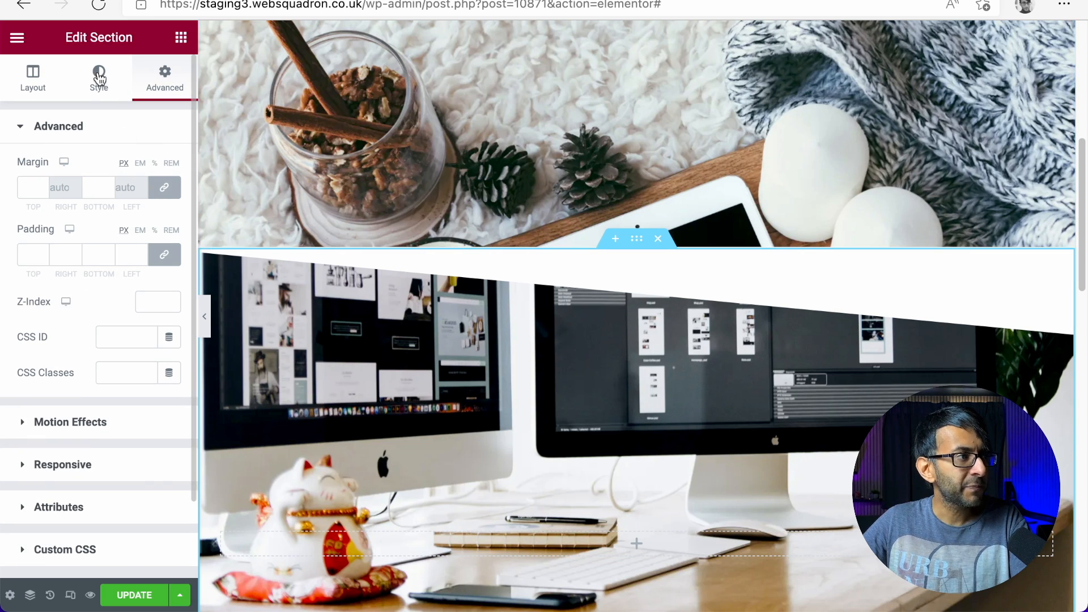
pyautogui.click(98, 73)
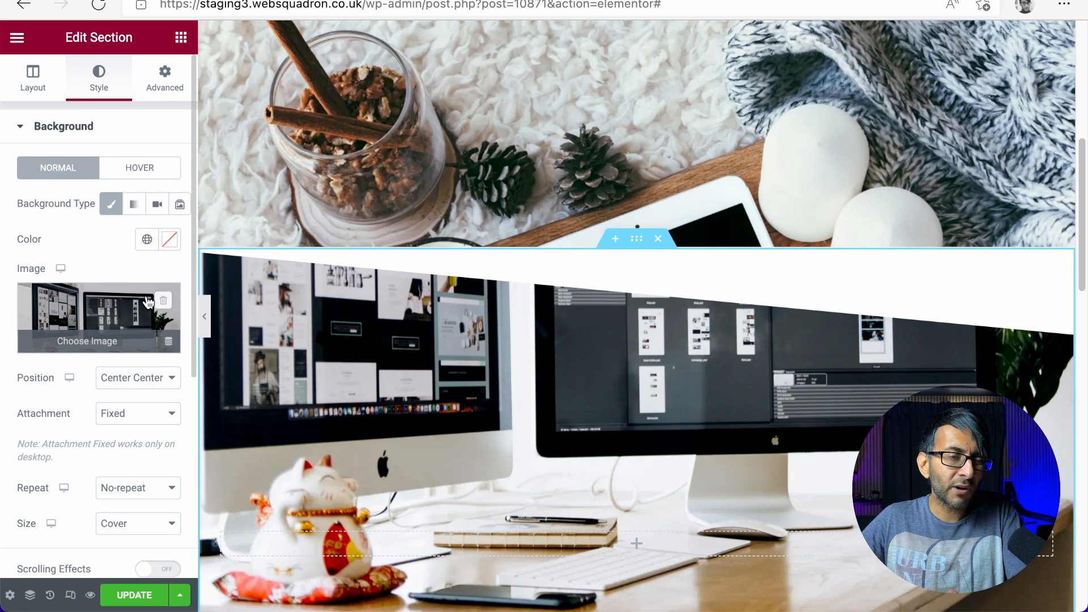
pyautogui.moveTo(844, 268)
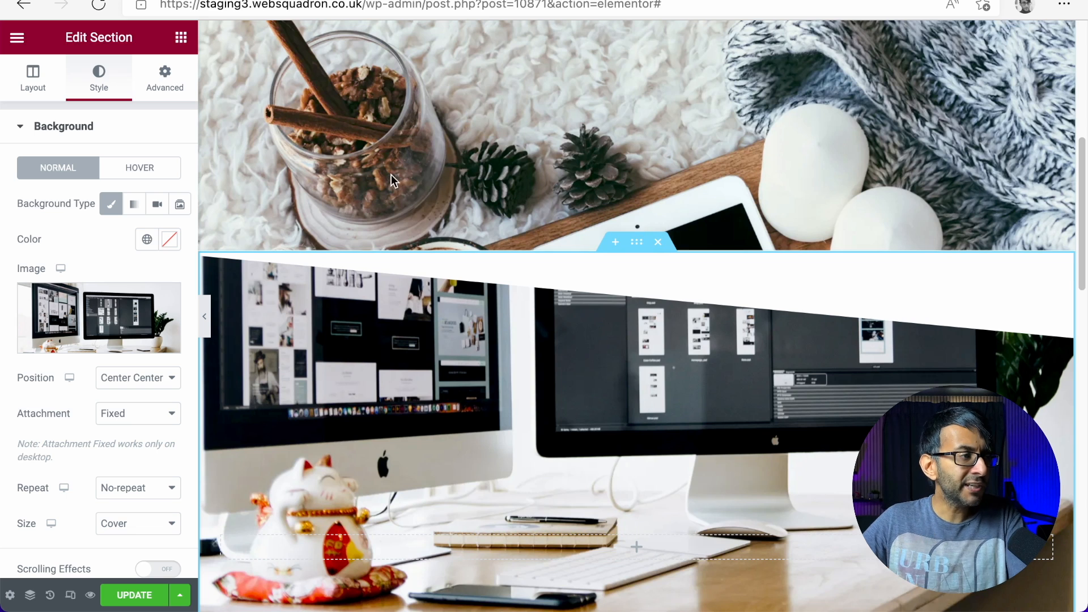
pyautogui.click(165, 76)
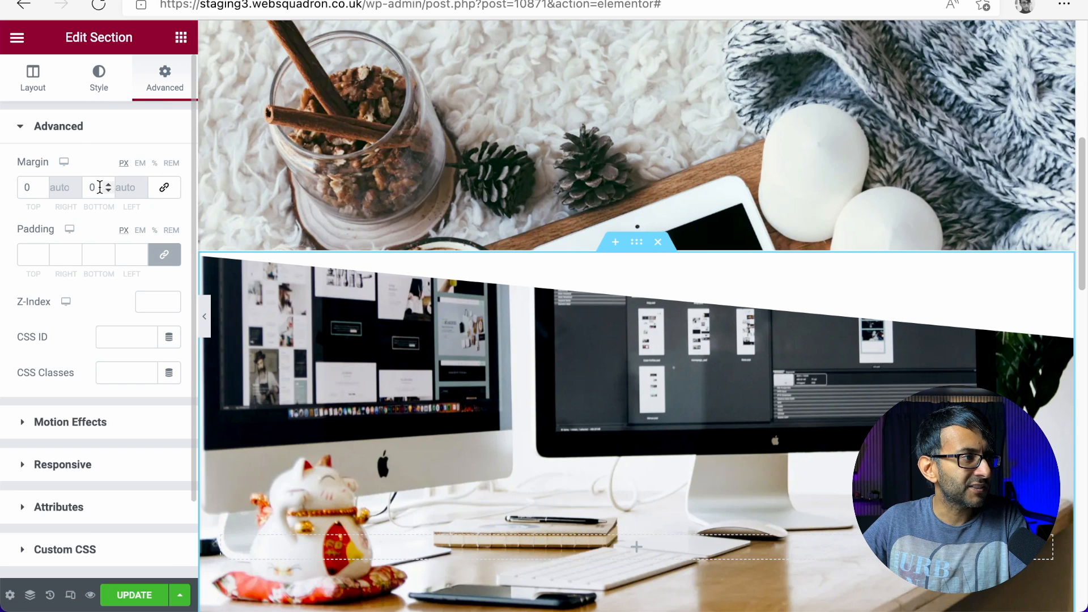
pyautogui.click(33, 187)
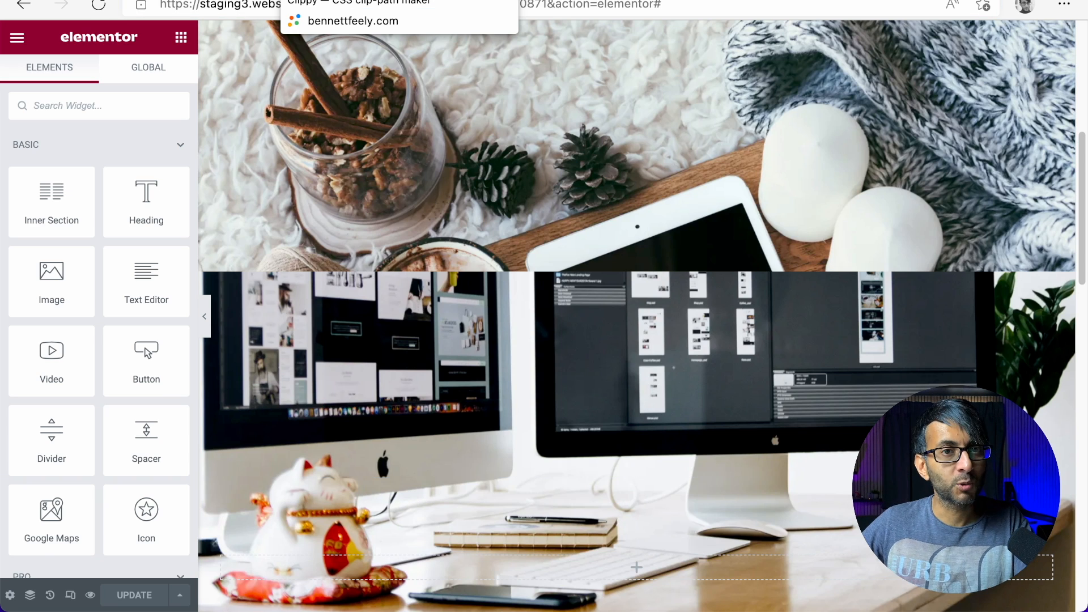
# - In Clippy, reshape the Octagon preset into a square polygon with a slanted top edge
pyautogui.click(353, 21)
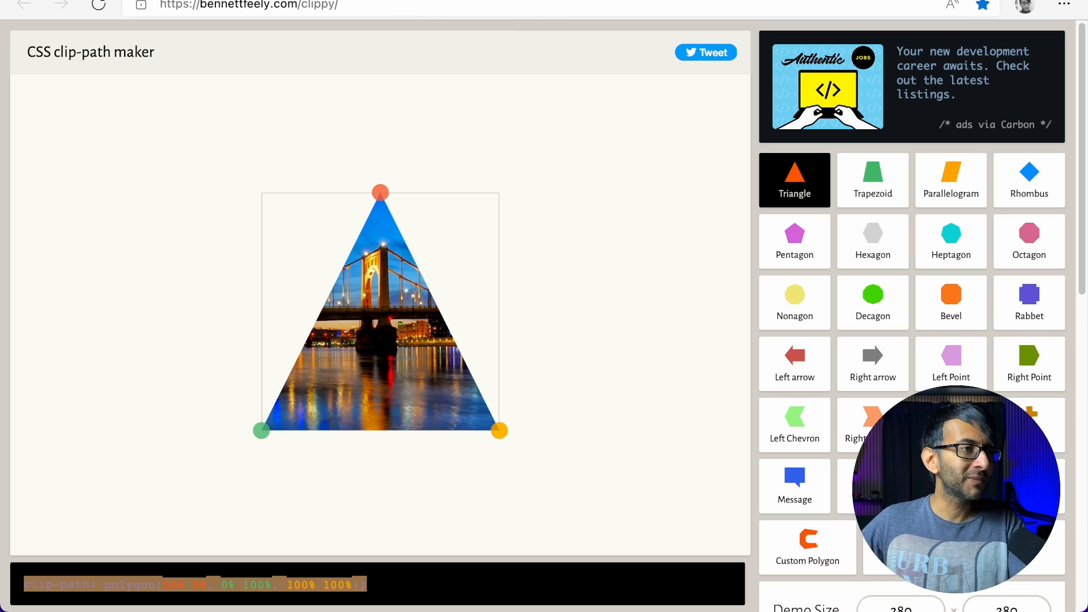
pyautogui.moveTo(933, 287)
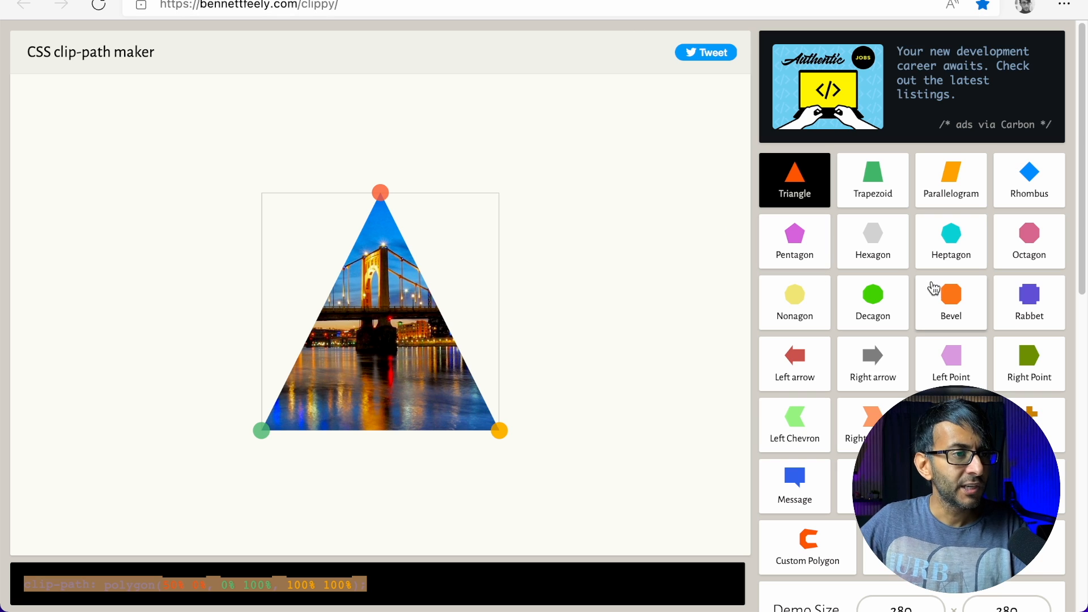
pyautogui.click(951, 302)
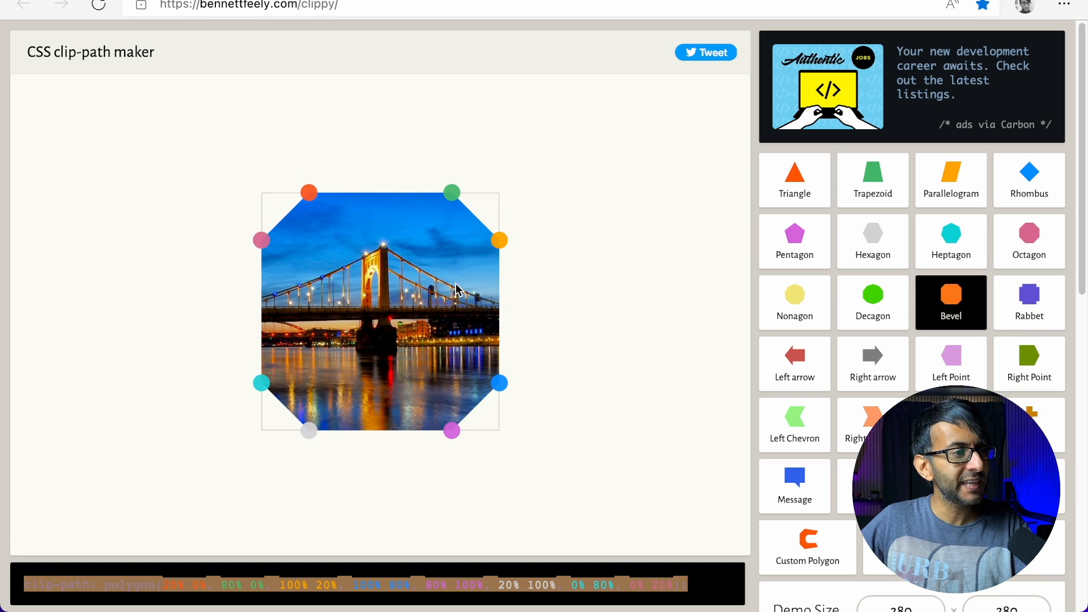
pyautogui.click(1029, 241)
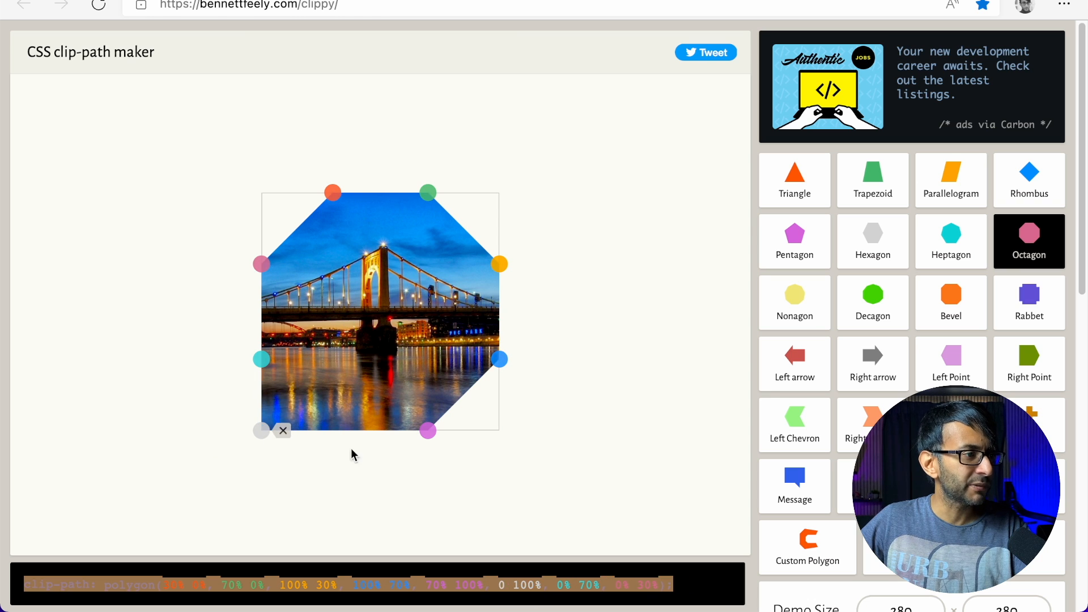
pyautogui.moveTo(426, 431); pyautogui.dragTo(498, 431)
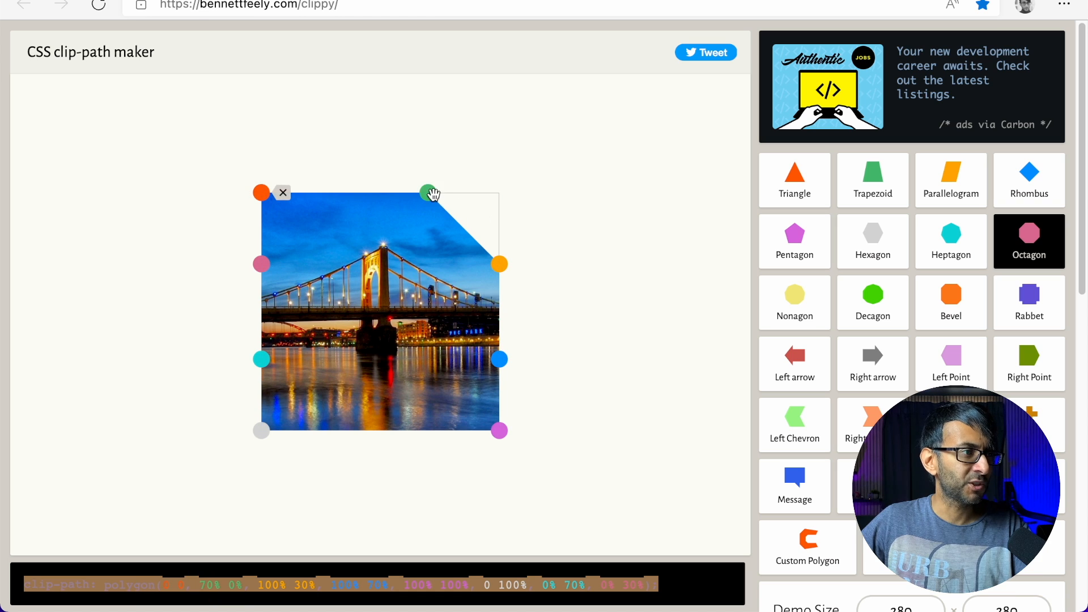
pyautogui.moveTo(430, 192); pyautogui.dragTo(499, 192)
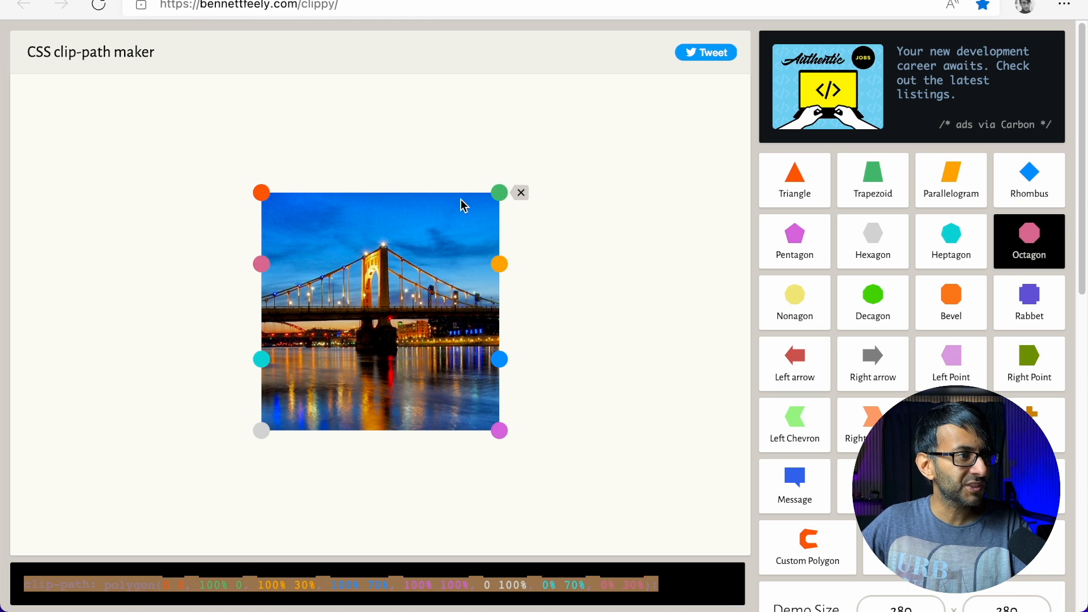
pyautogui.moveTo(498, 191); pyautogui.dragTo(498, 242)
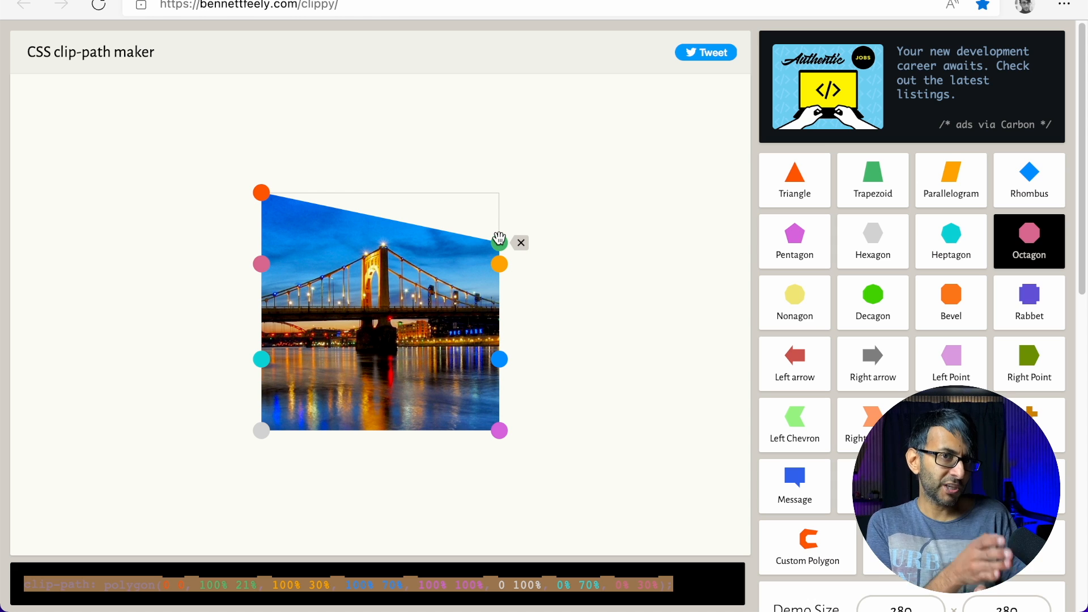
pyautogui.moveTo(263, 492)
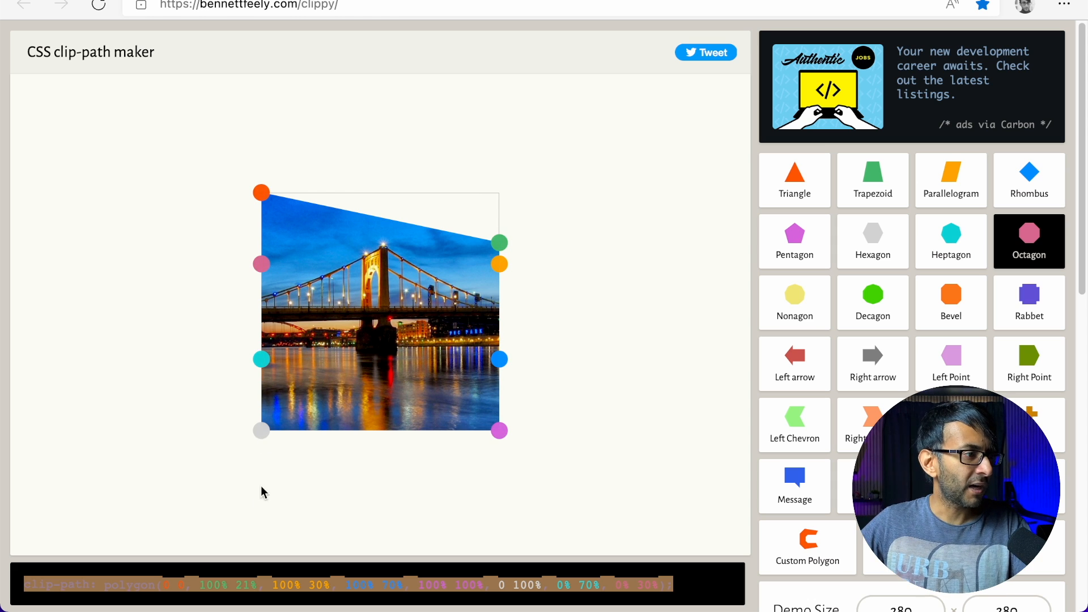
pyautogui.moveTo(145, 560)
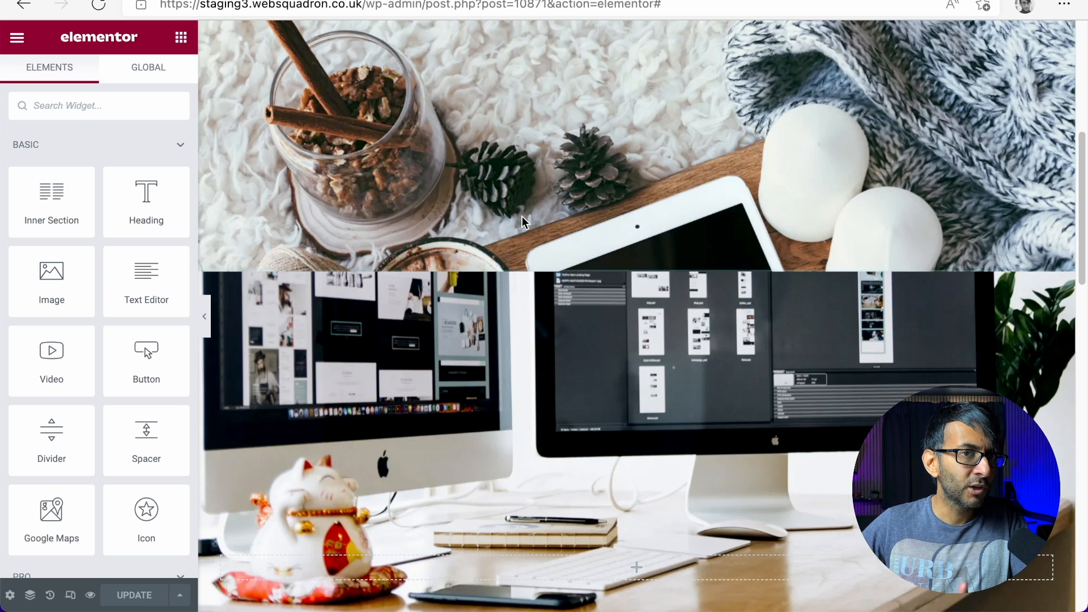
# - Give the monitors section the CSS class 'tilttop', replacing the mistyped 'shapetop'
pyautogui.click(637, 263)
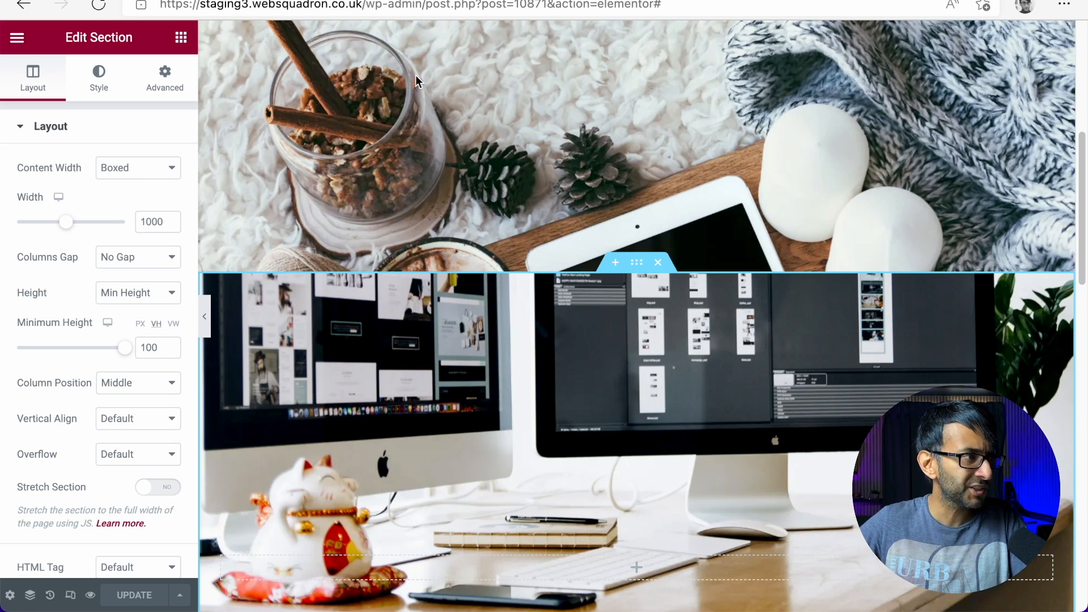
pyautogui.click(164, 76)
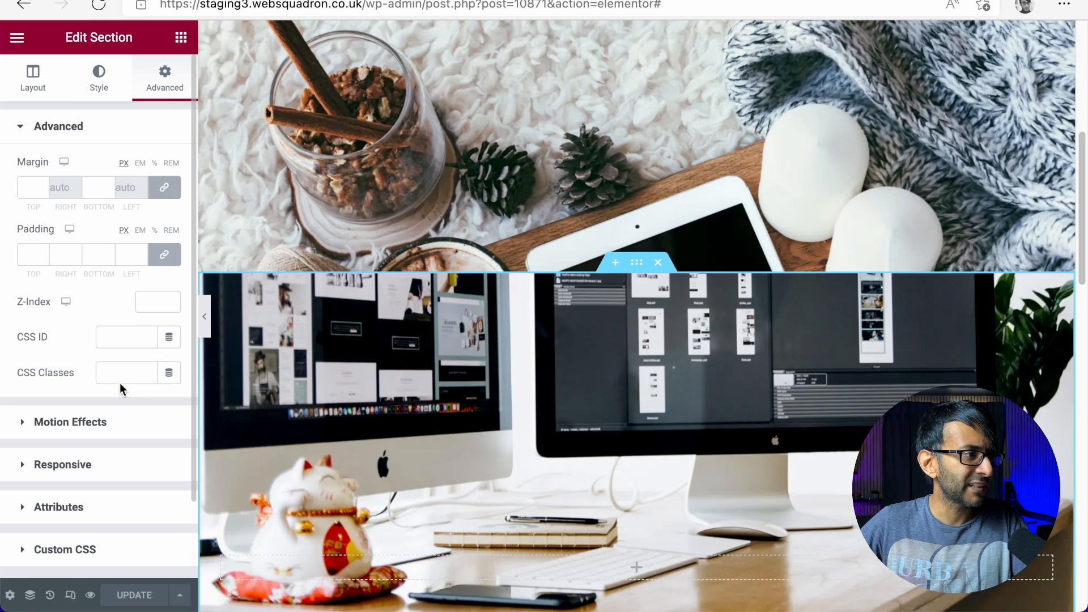
pyautogui.click(126, 373)
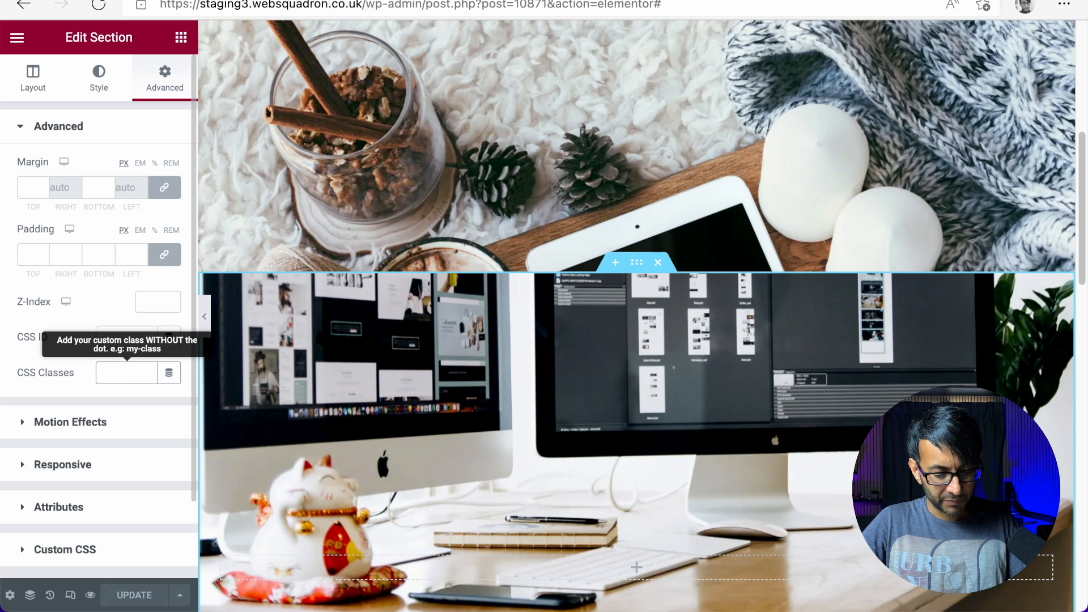
pyautogui.write('shapetop')
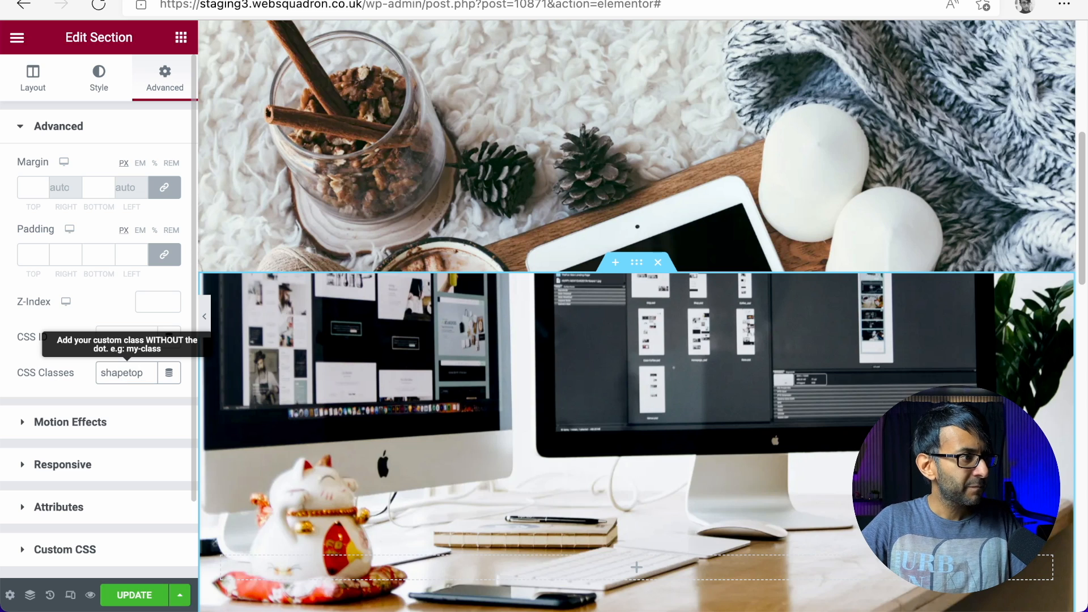
pyautogui.click(126, 373)
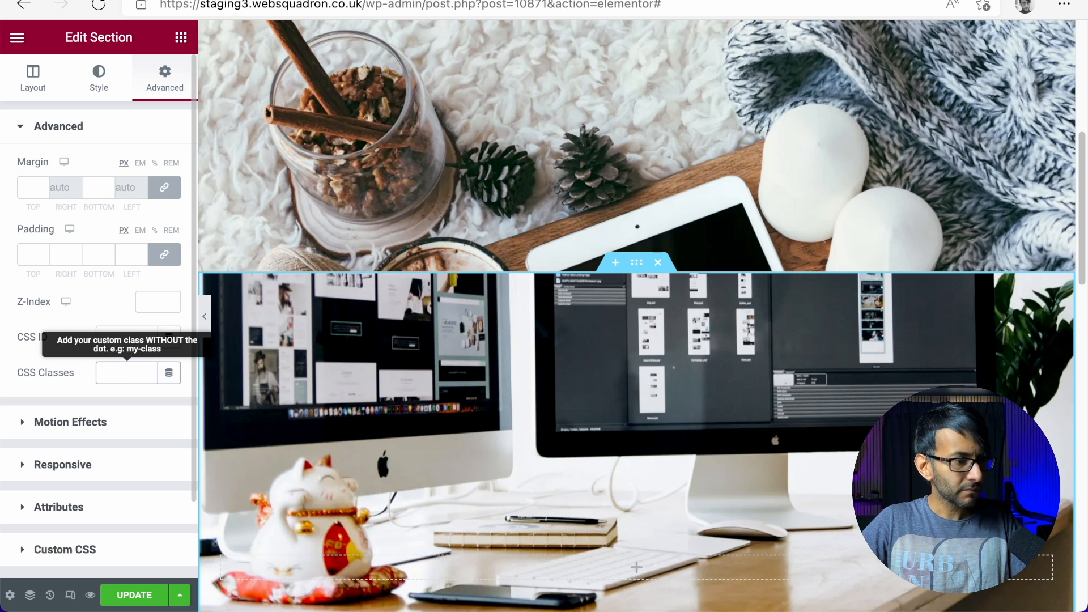
pyautogui.write('tilt')
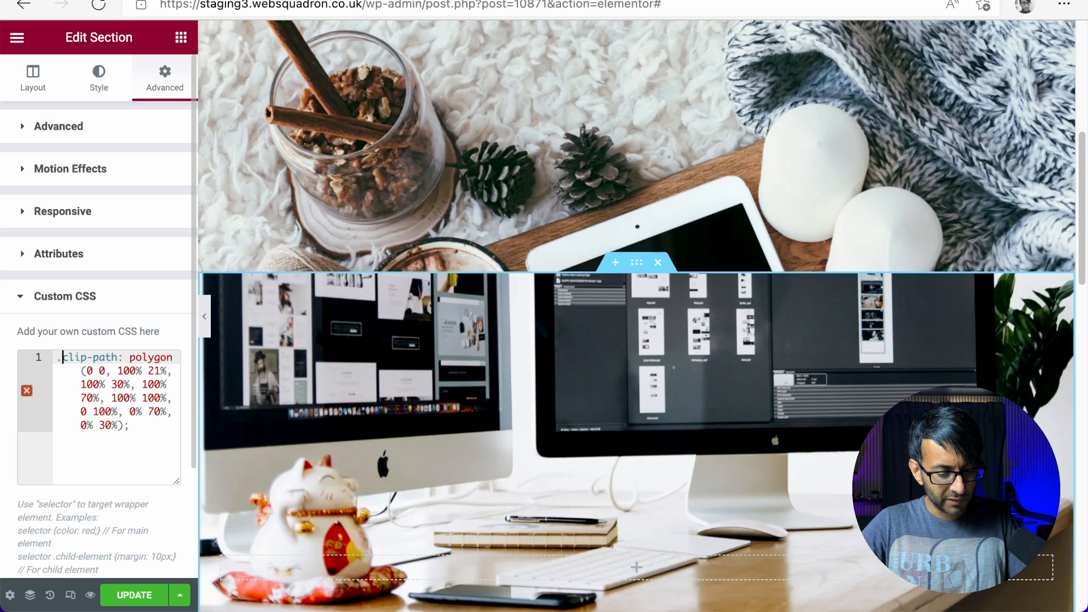
# - Wrap the pasted clip-path polygon in a .tilttop { } rule in Custom CSS
pyautogui.write('.tilttop')
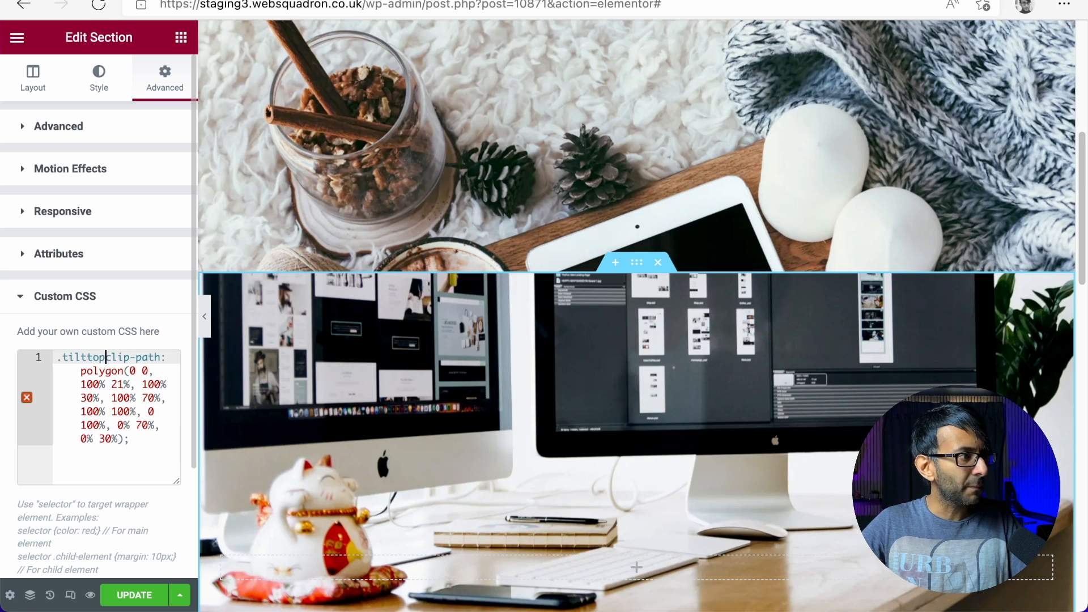
pyautogui.write('{')
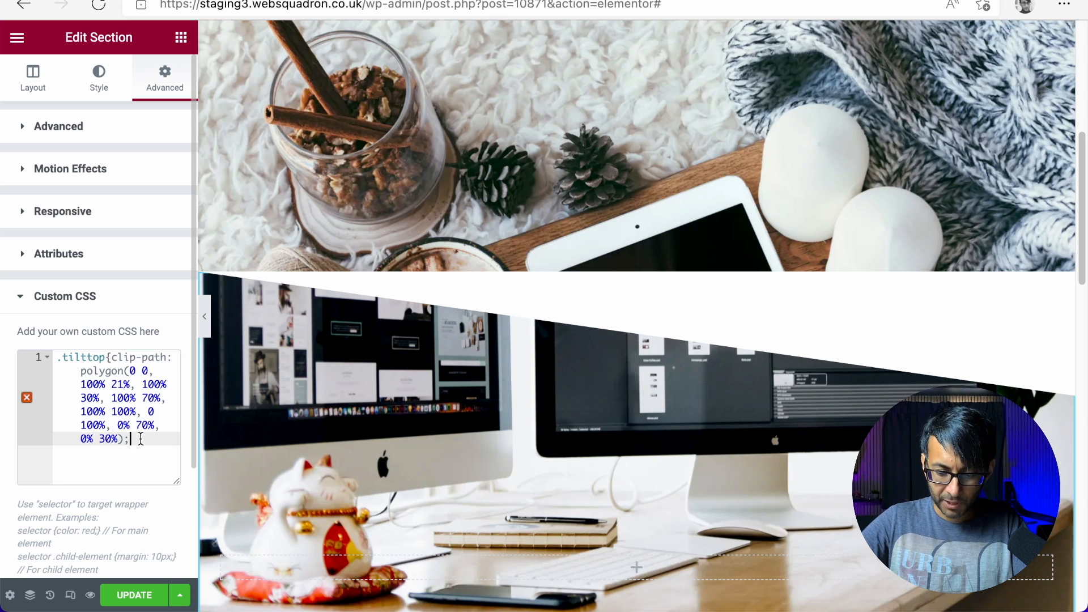
pyautogui.write('}')
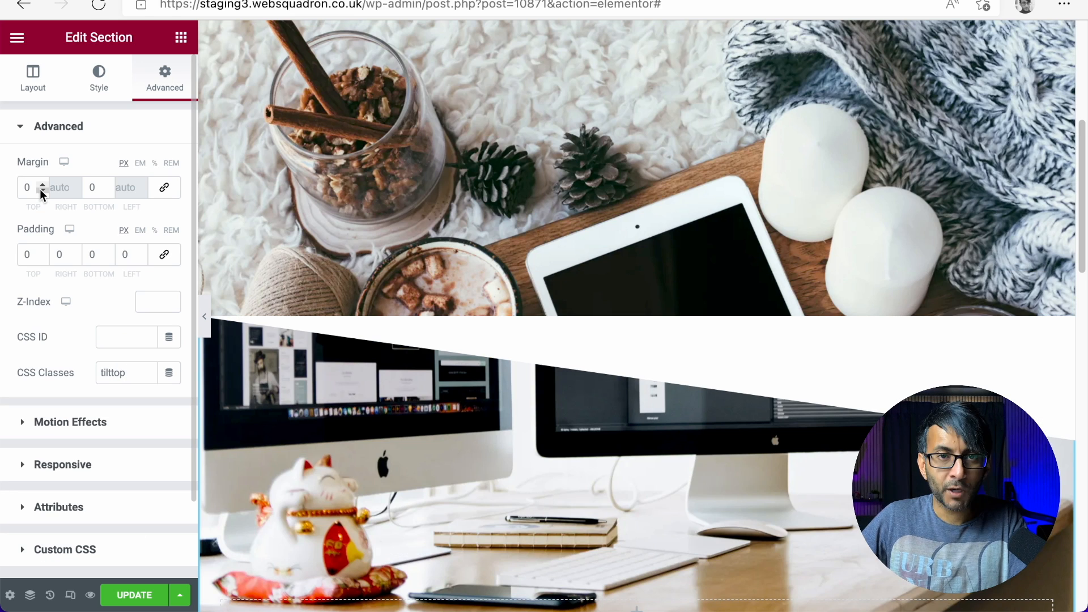
# - Lower the section's top margin to -151 px and collapse the panel to preview
pyautogui.click(42, 191)
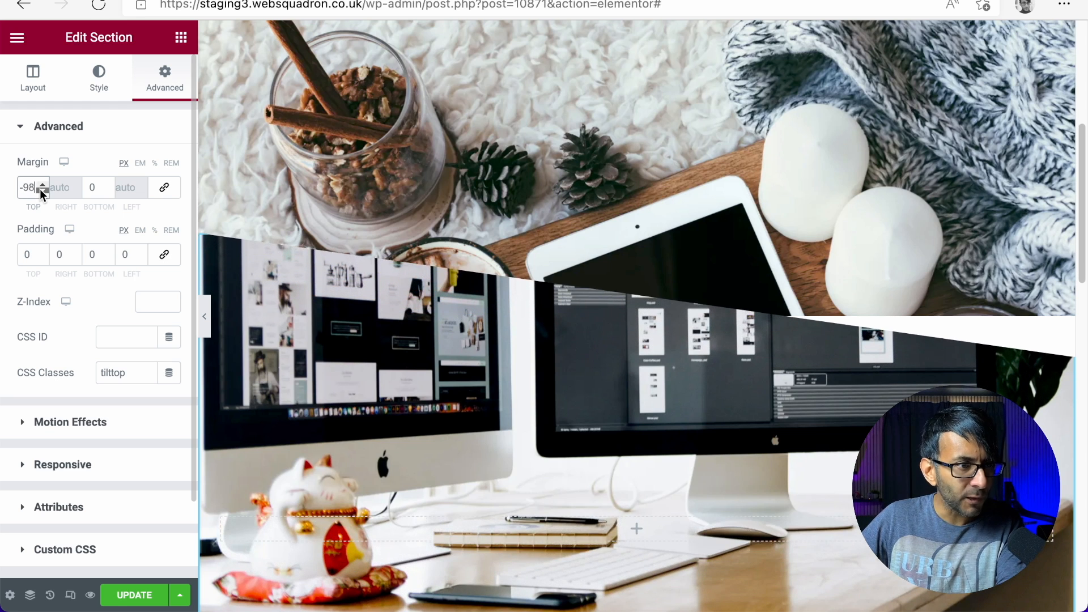
pyautogui.click(43, 192)
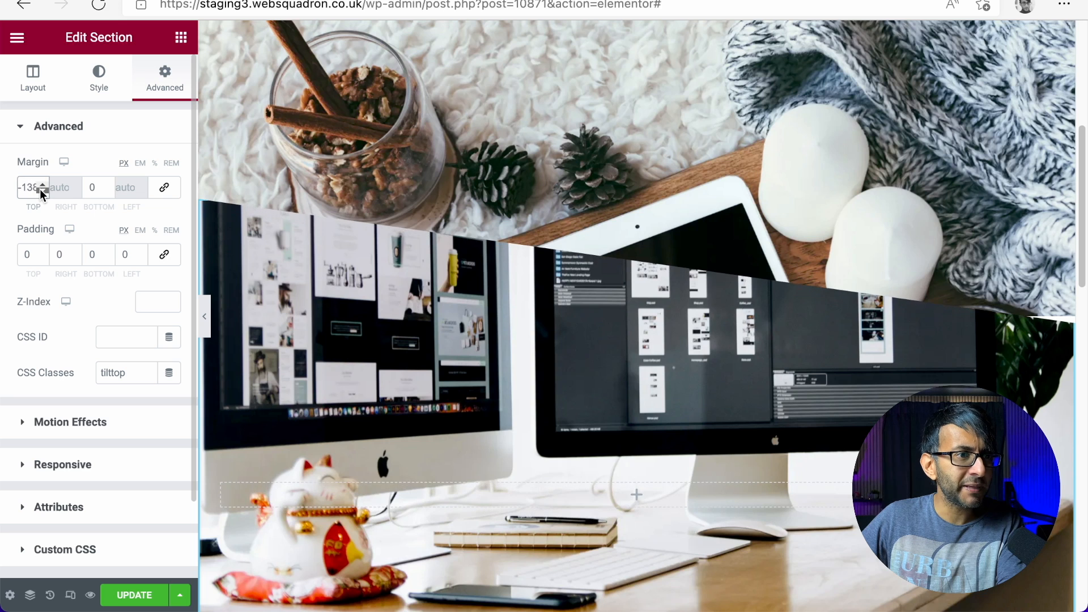
pyautogui.click(47, 191)
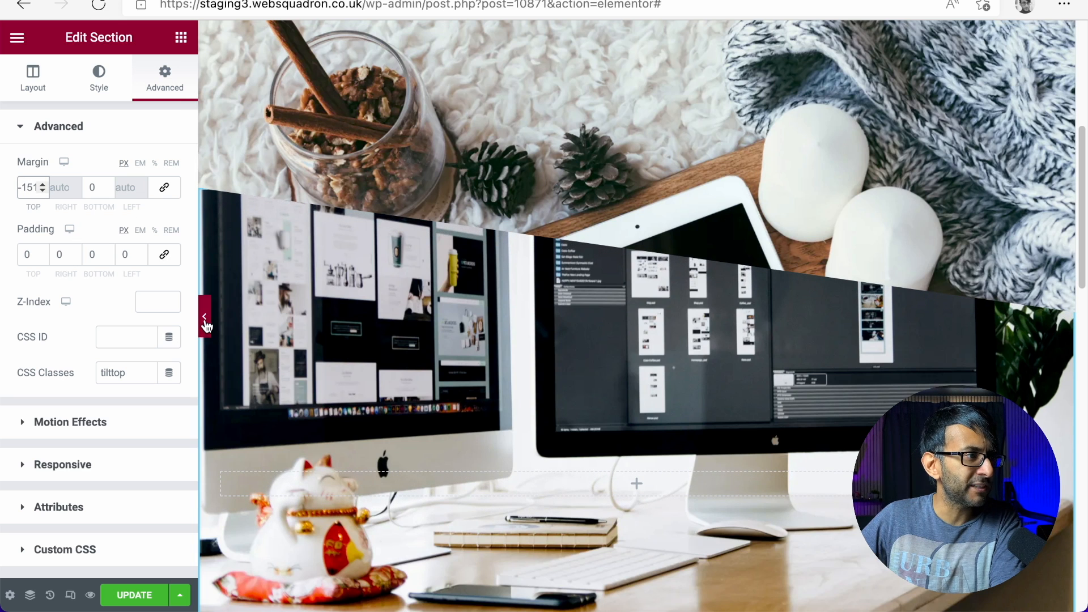
pyautogui.click(205, 318)
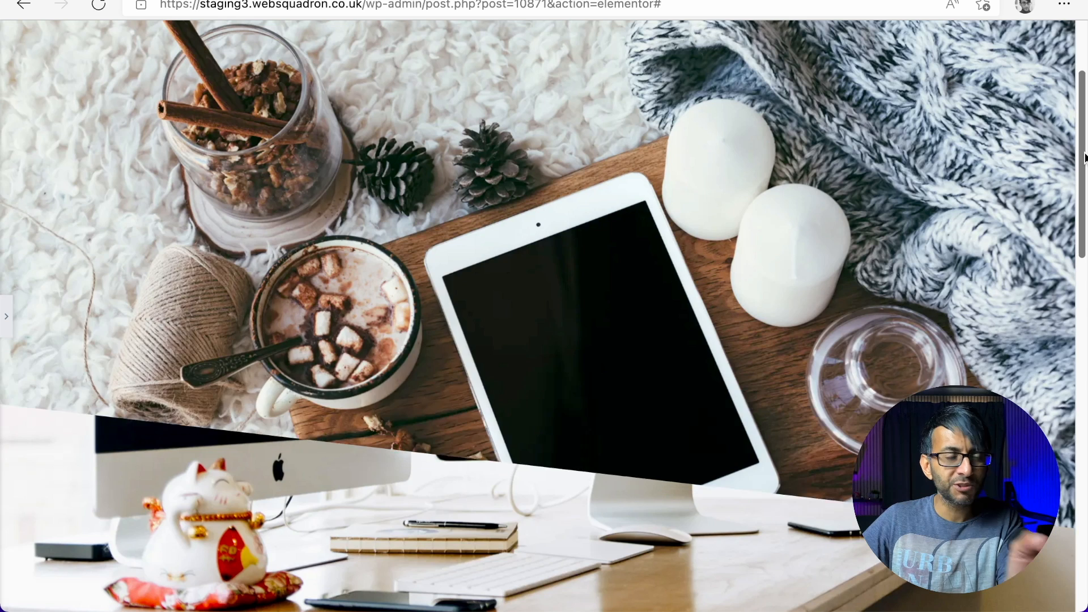
# - Scroll through the overlap preview and restore the editor panel
pyautogui.scroll(-3)
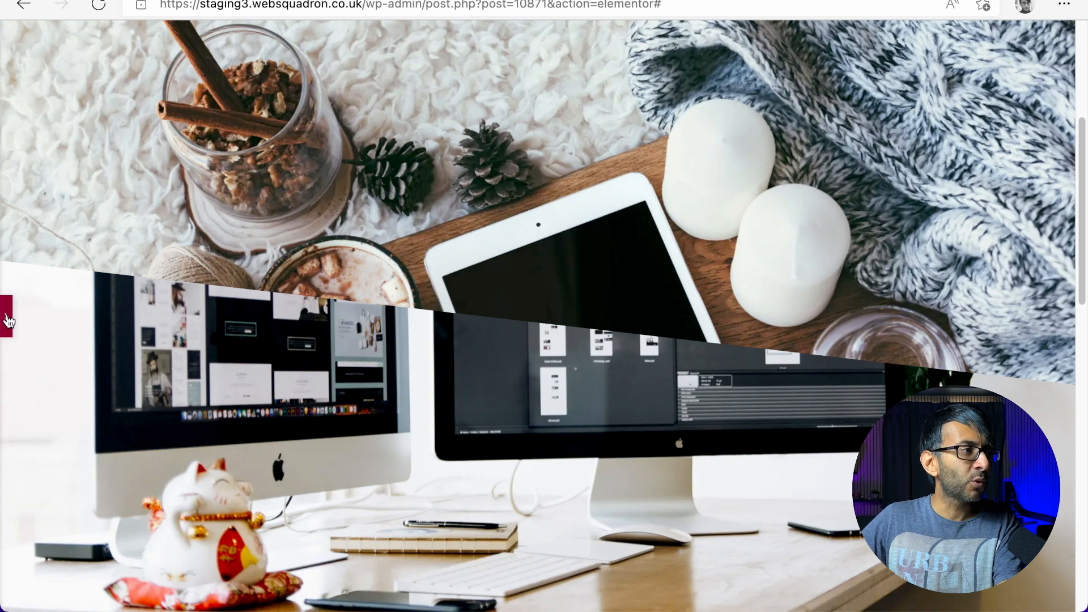
pyautogui.click(10, 320)
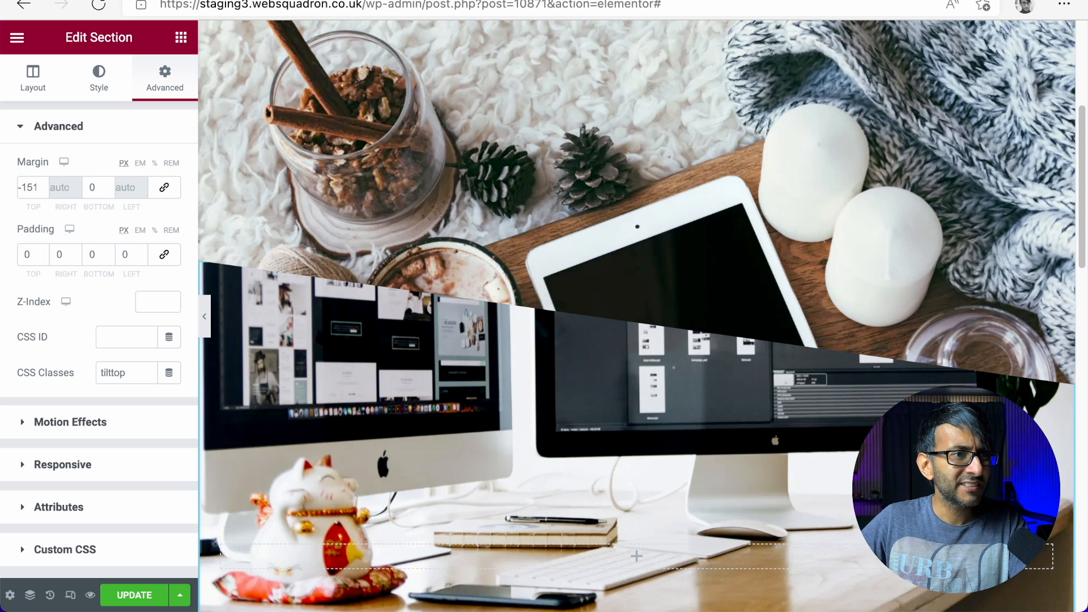
pyautogui.scroll(-3)
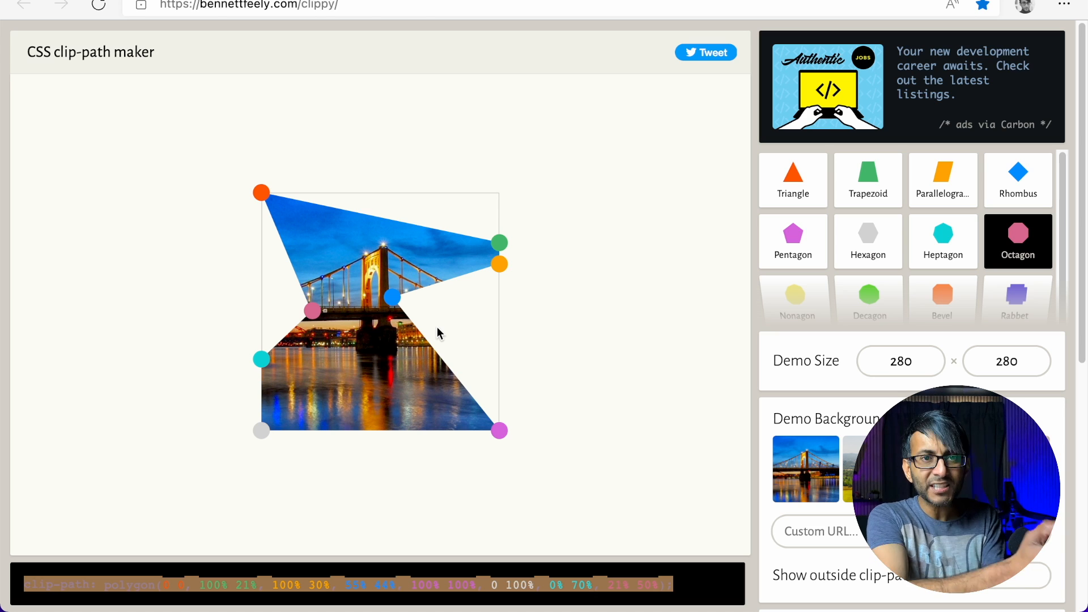
pyautogui.moveTo(83, 603)
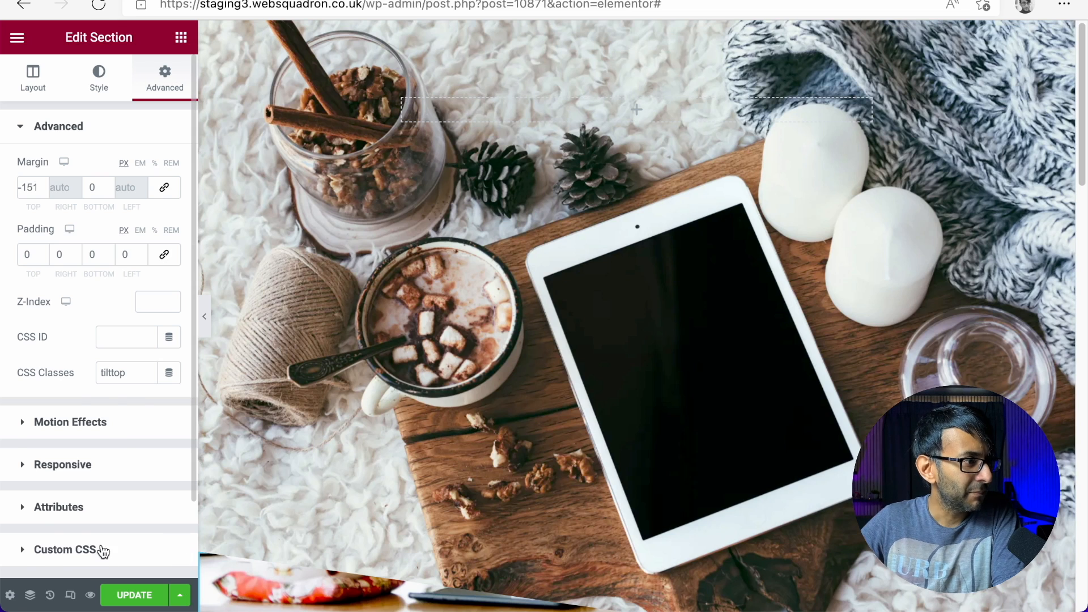
# - Expand the tilttop Custom CSS rule and widen the editor panel
pyautogui.click(67, 550)
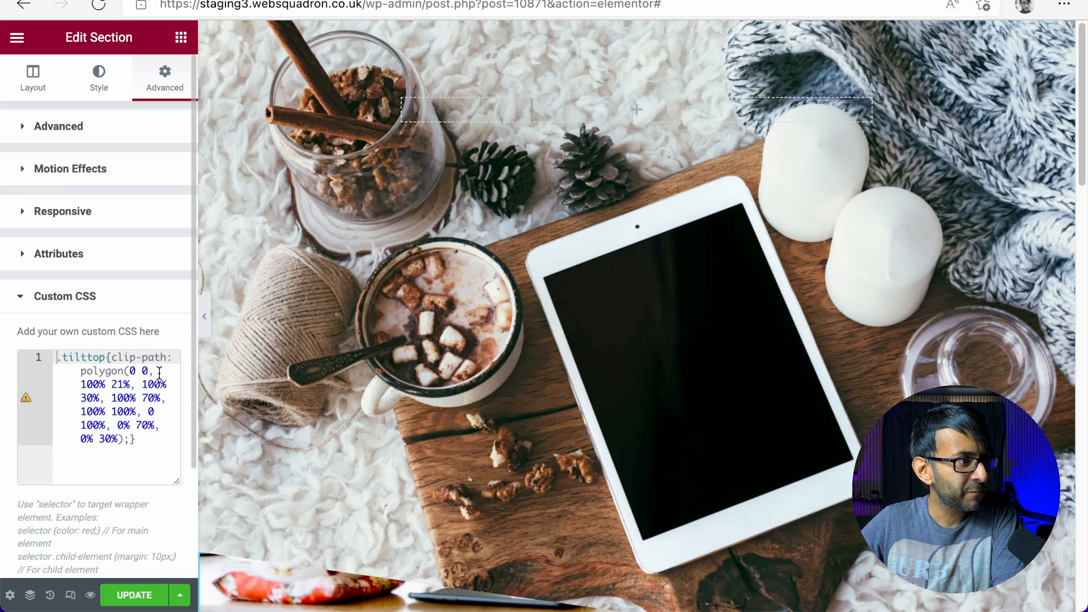
pyautogui.moveTo(197, 390)
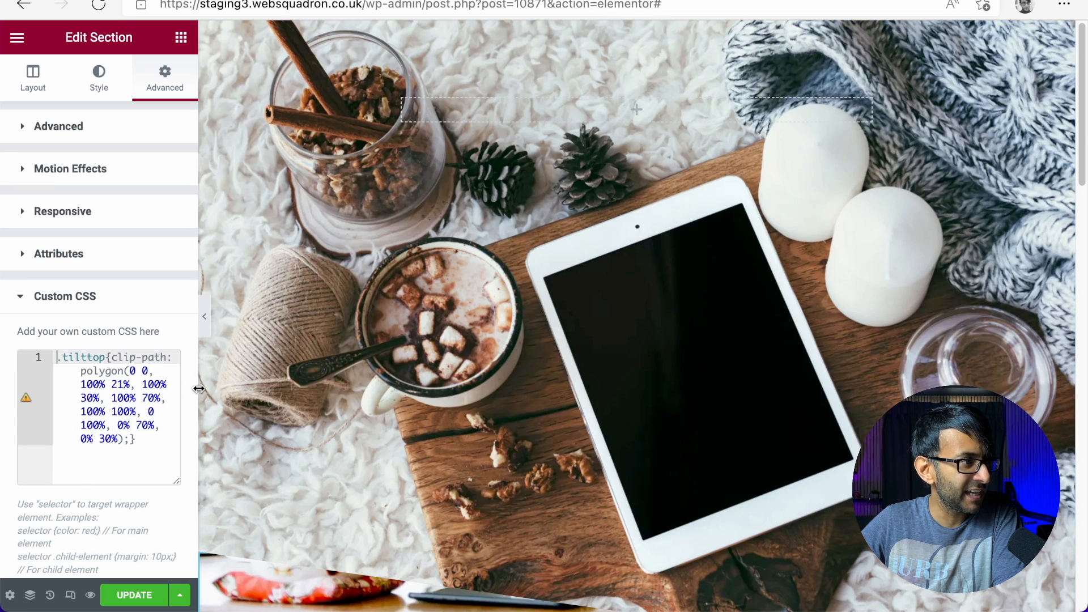
pyautogui.moveTo(198, 389); pyautogui.dragTo(347, 382)
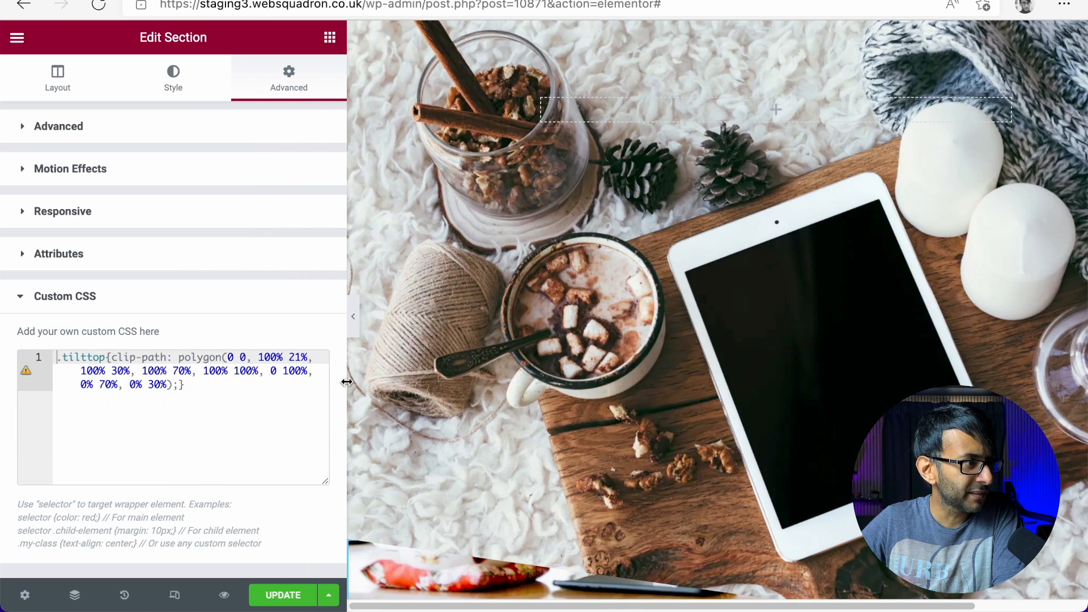